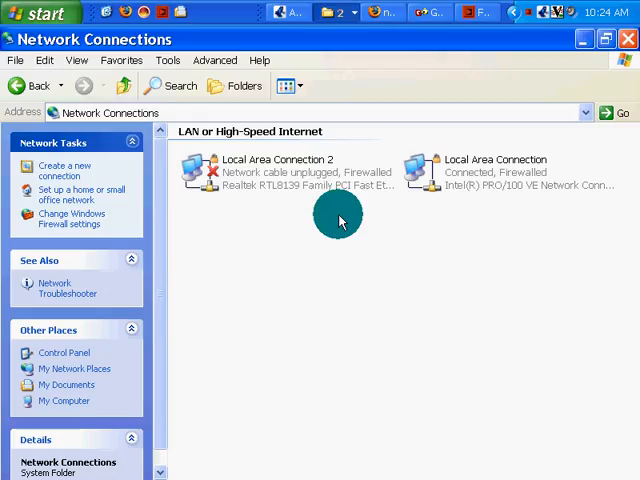
mouse_move(356, 212)
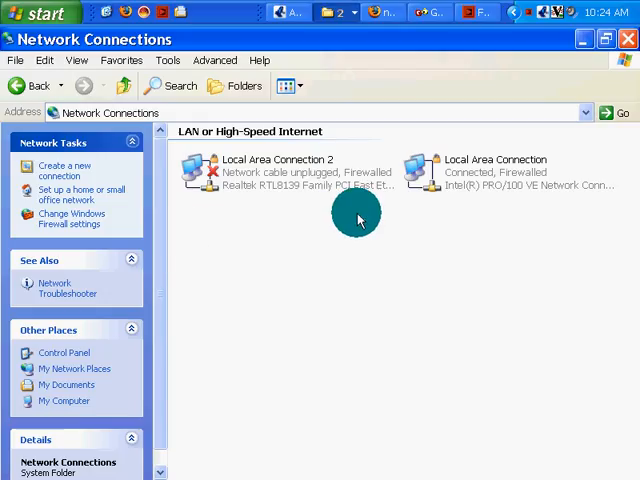
mouse_move(352, 182)
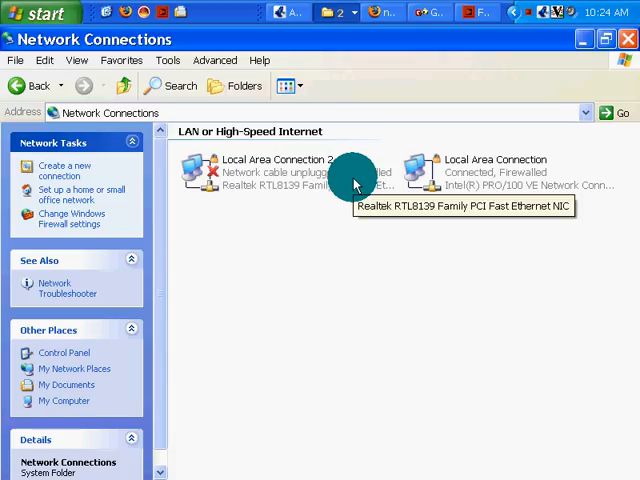
mouse_move(288, 84)
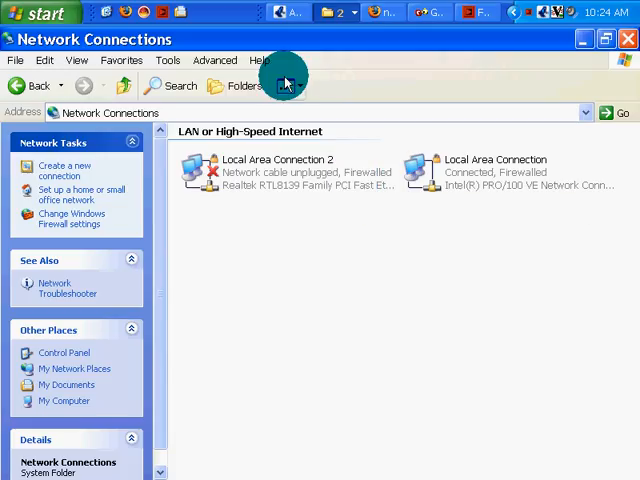
mouse_move(292, 48)
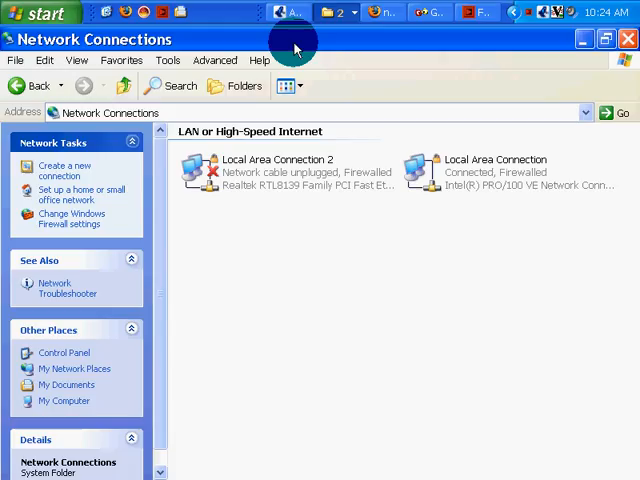
mouse_move(136, 210)
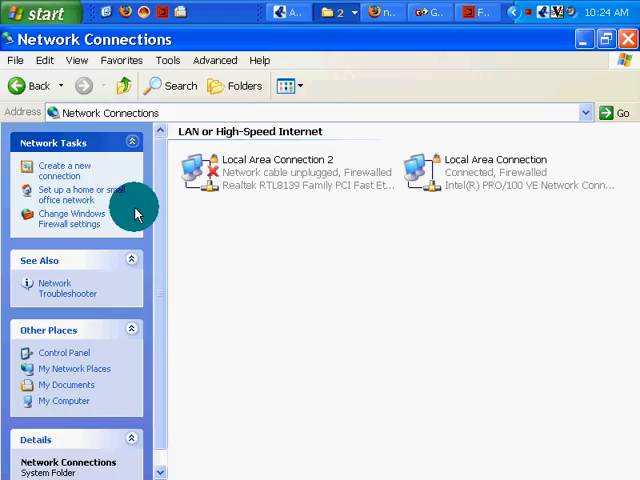
mouse_move(132, 194)
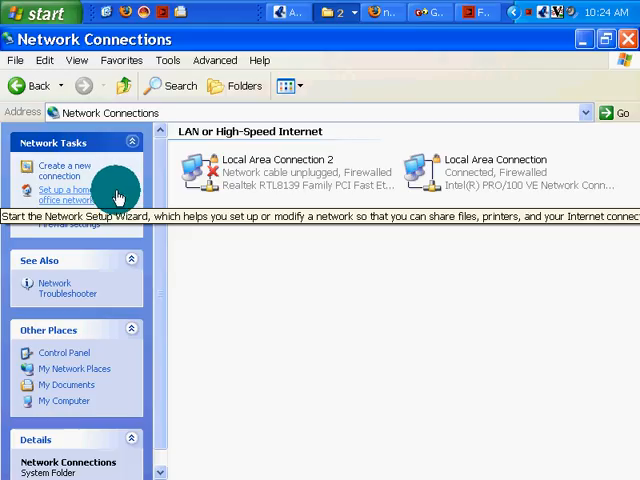
mouse_move(116, 196)
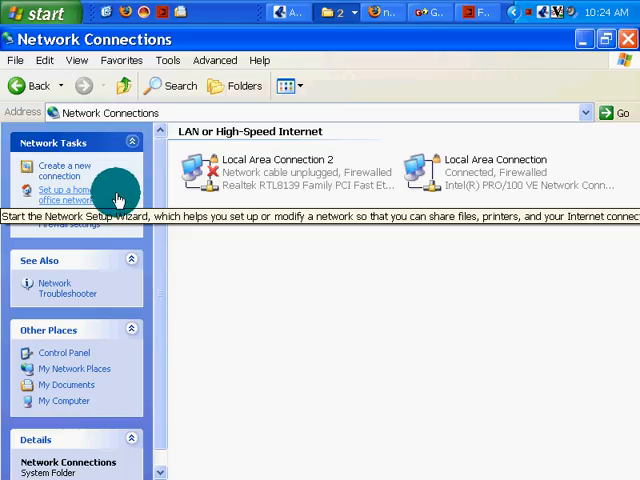
Start the Network Setup Wizard from Network Tasks and continue past its welcome page.
click(68, 194)
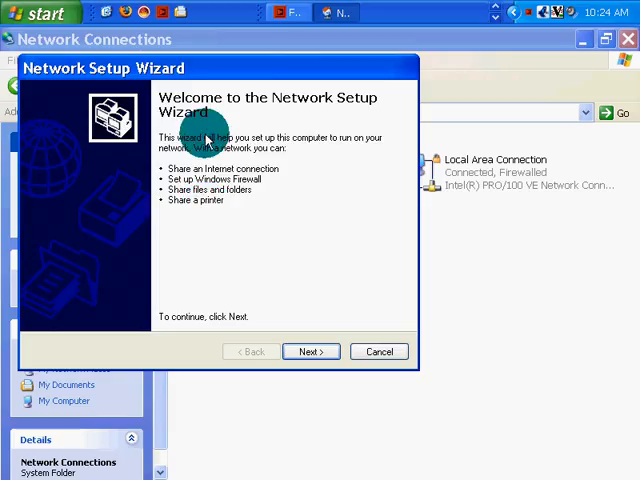
click(310, 352)
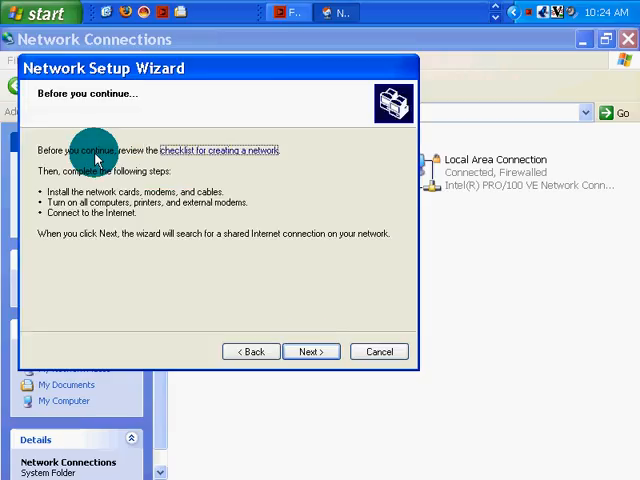
mouse_move(190, 150)
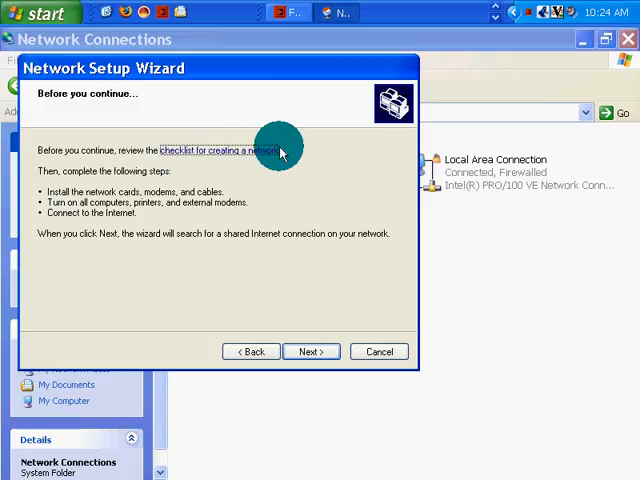
Show the 'checklist for creating a network' help topic maximized and scroll through its steps.
click(228, 150)
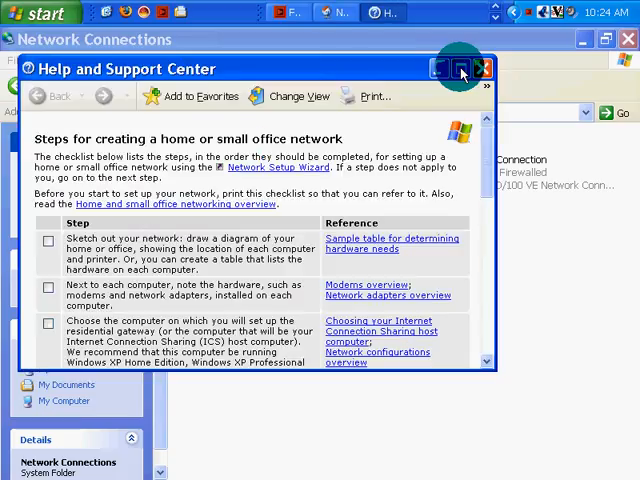
click(460, 68)
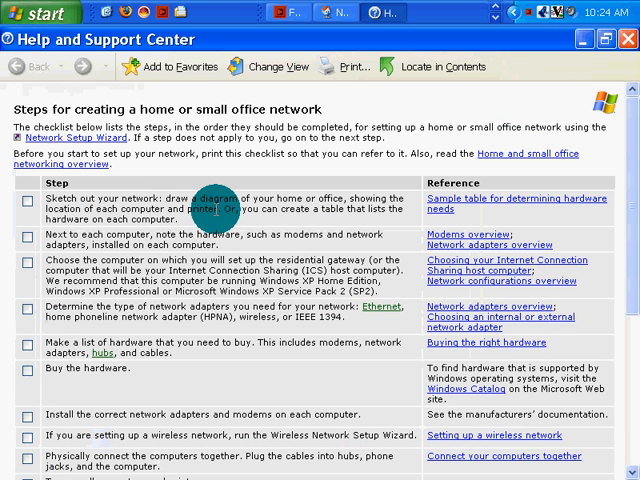
double_click(180, 244)
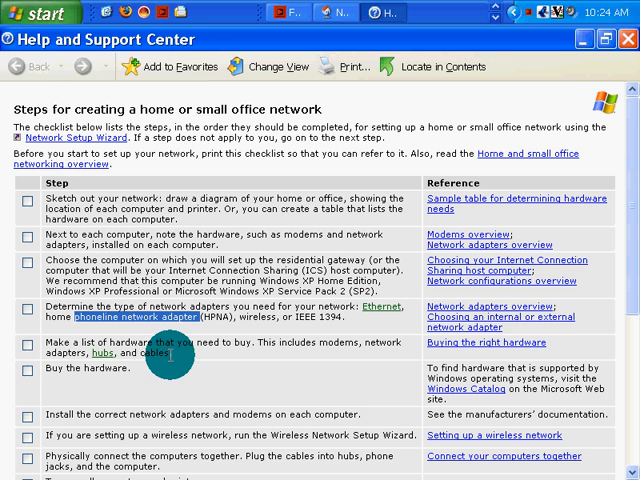
scroll(down, 3)
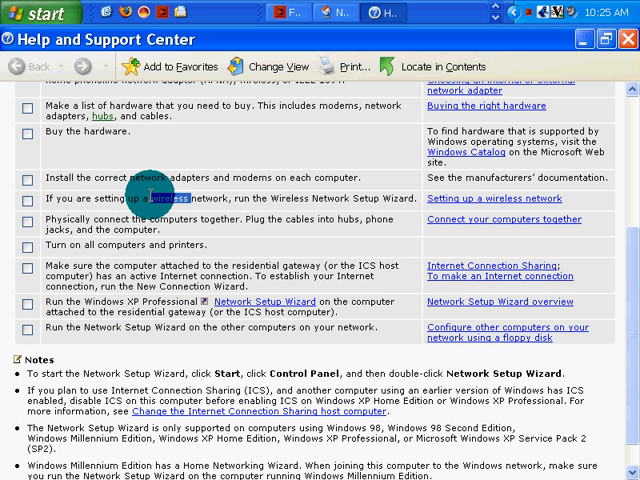
mouse_move(184, 232)
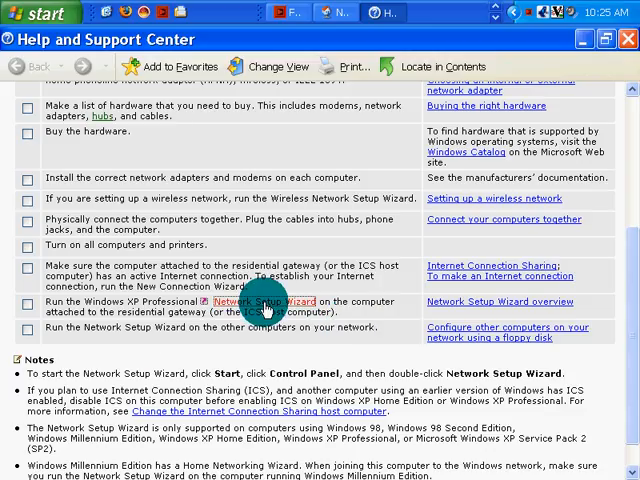
Return to the wizard and continue until the disconnected network hardware warning appears.
click(264, 302)
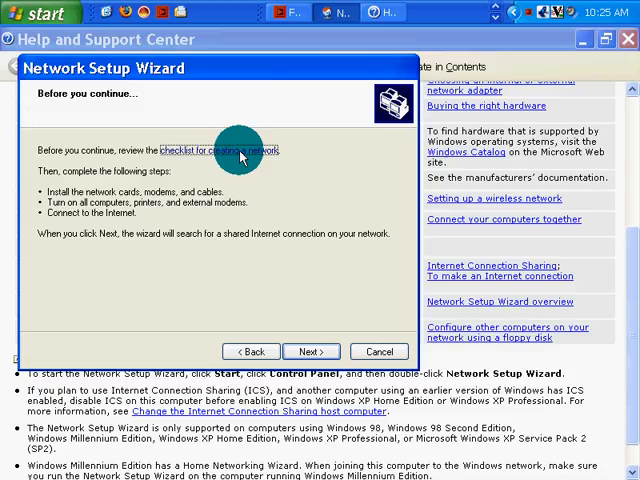
click(312, 352)
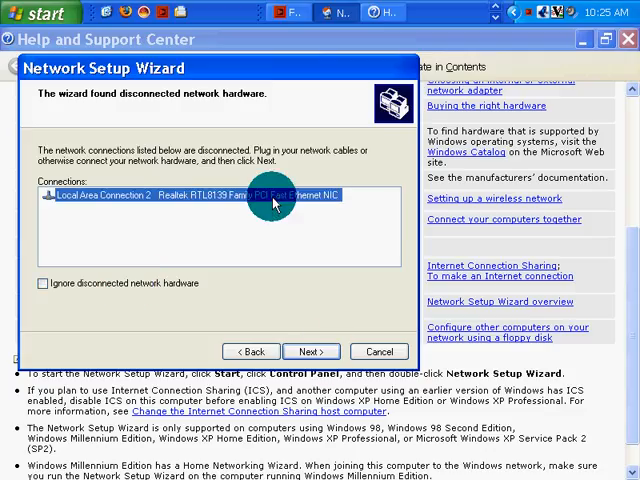
click(312, 352)
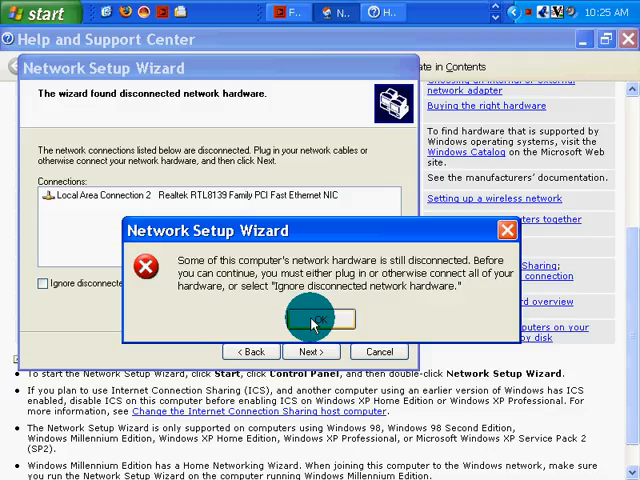
click(310, 318)
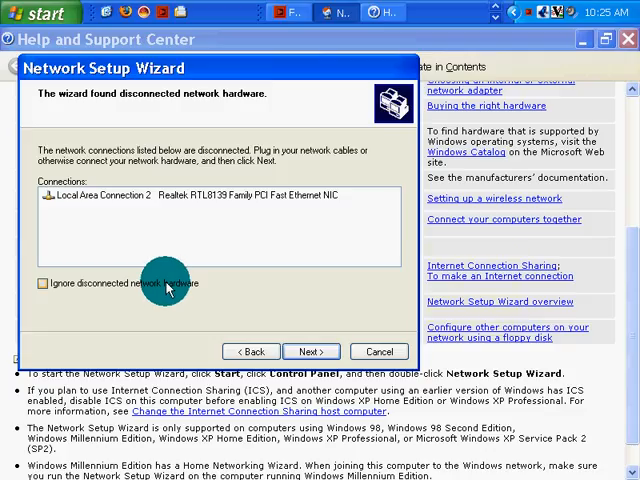
Ignore the disconnected network hardware and continue to the Internet connection question.
click(42, 284)
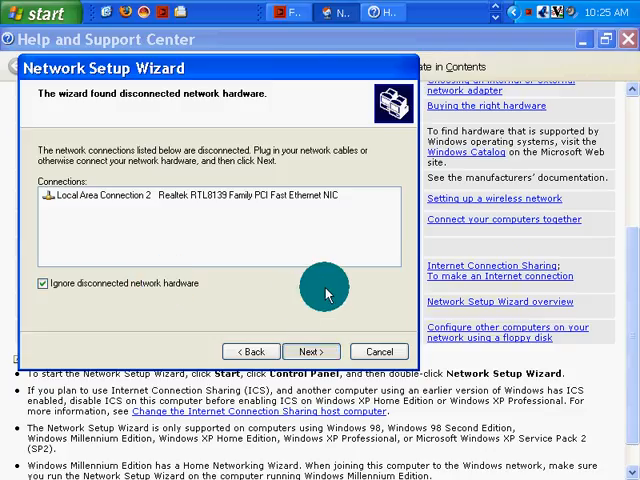
mouse_move(278, 256)
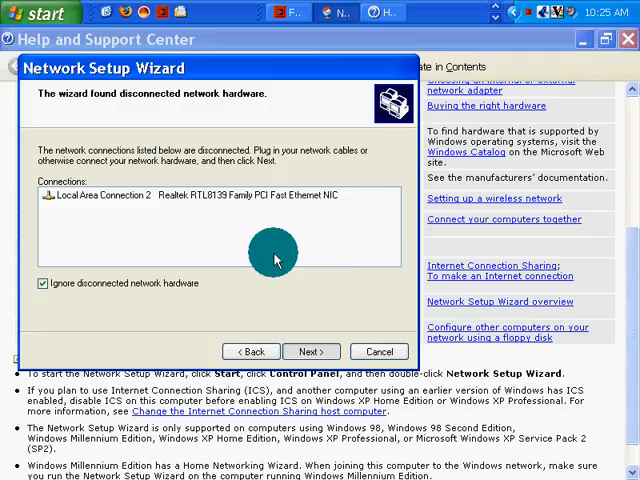
mouse_move(308, 222)
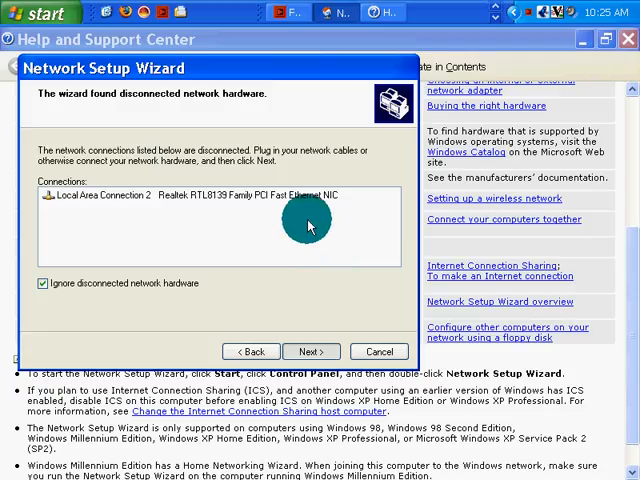
click(312, 352)
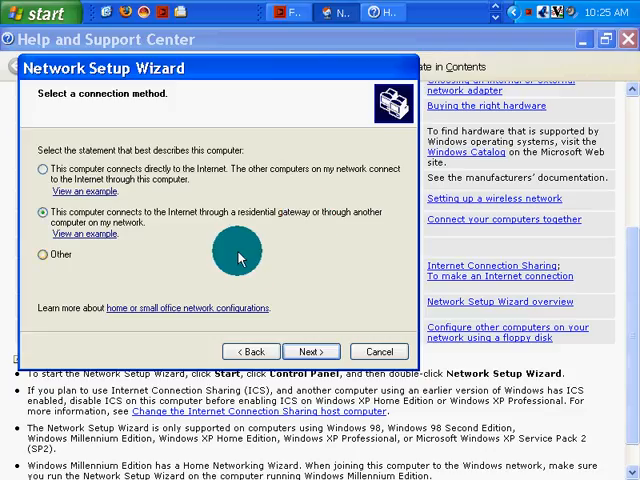
mouse_move(278, 182)
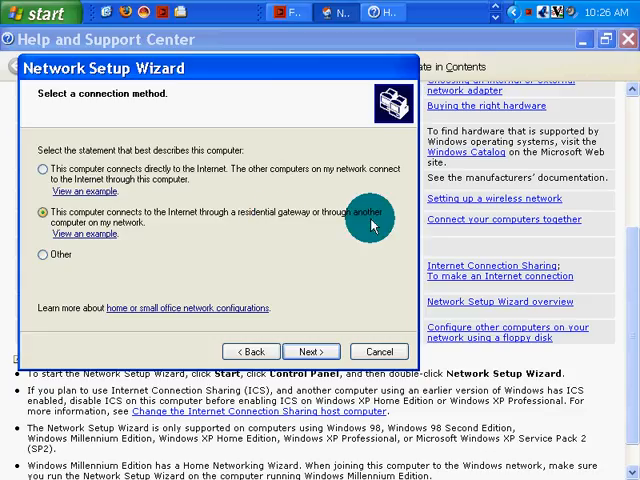
mouse_move(118, 240)
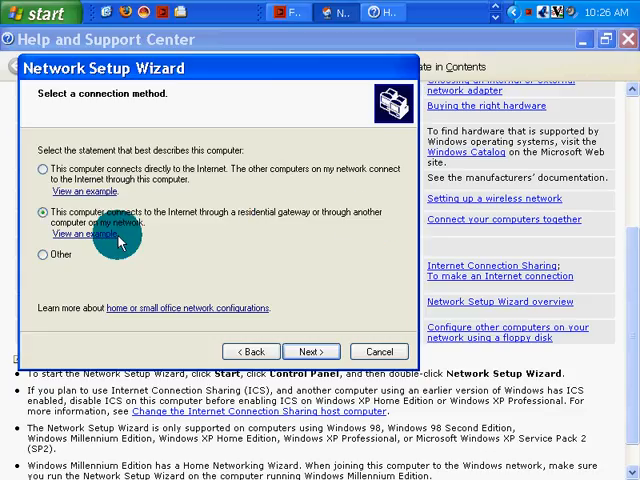
mouse_move(164, 204)
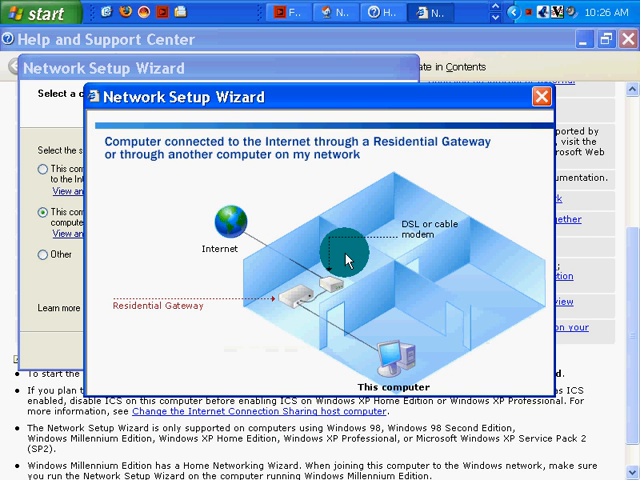
mouse_move(324, 290)
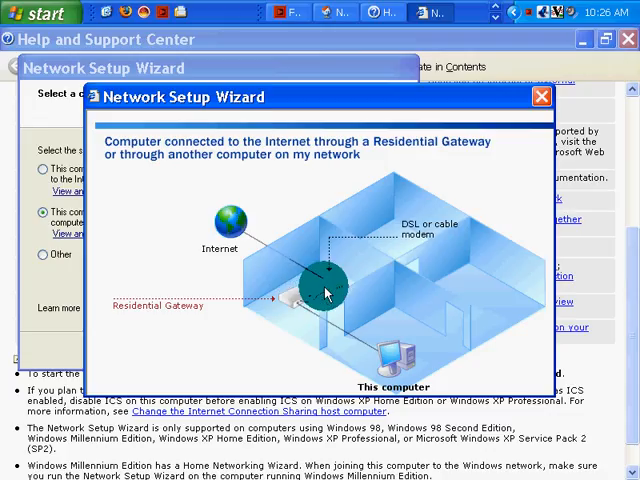
mouse_move(304, 304)
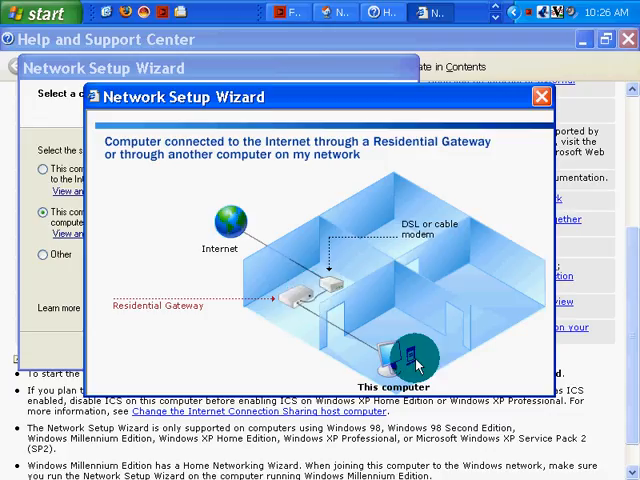
mouse_move(304, 292)
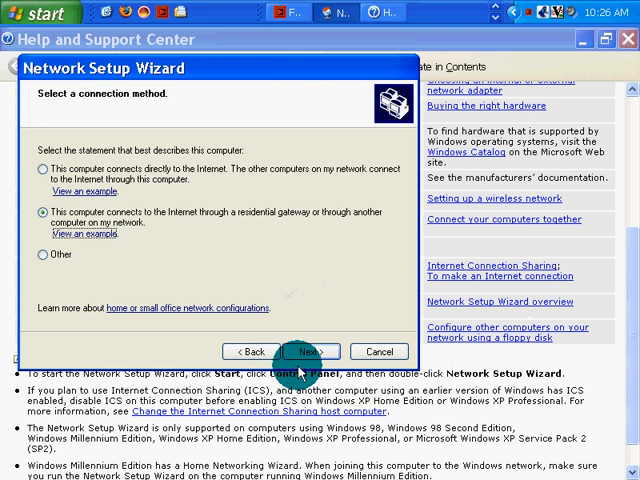
Name the computer DESKTOP, keep workgroup MSHOME, and reach the ready-to-apply summary.
click(306, 352)
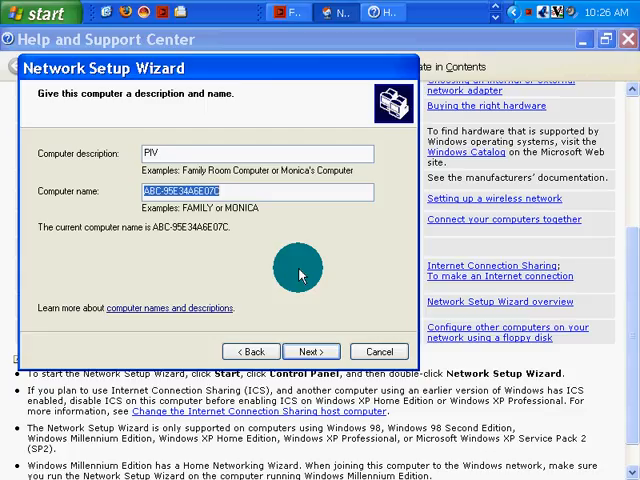
text(DESKTI)
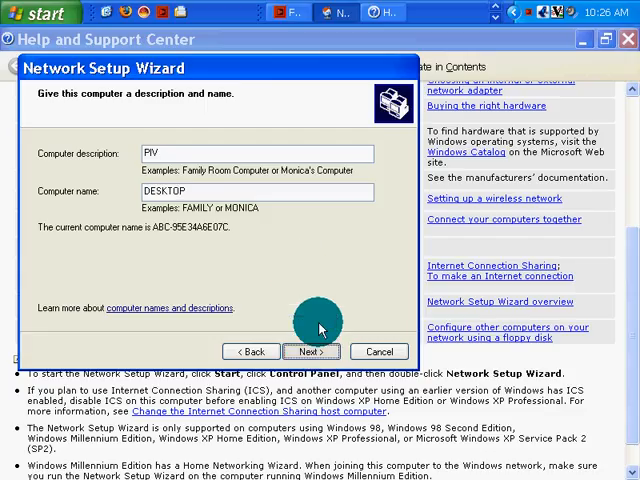
click(312, 352)
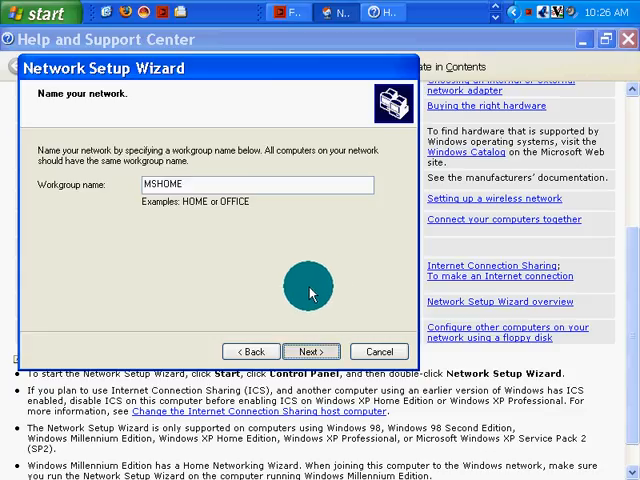
mouse_move(322, 284)
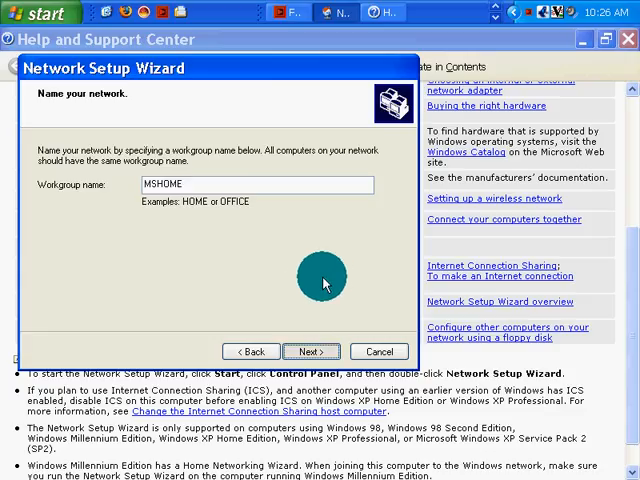
click(312, 352)
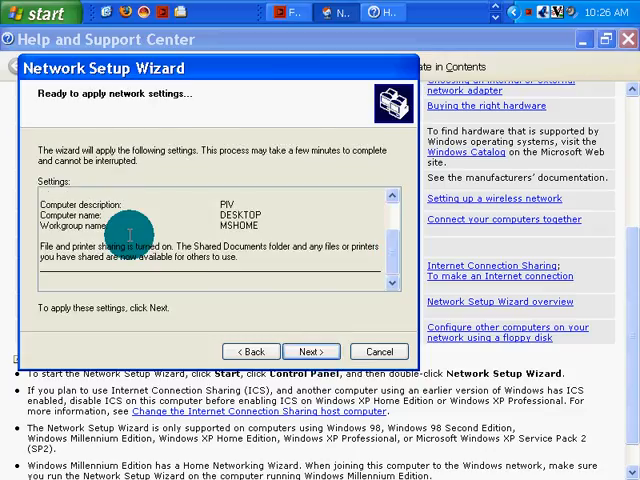
Apply the network settings and choose 'Just finish the wizard' without a setup disk.
click(312, 352)
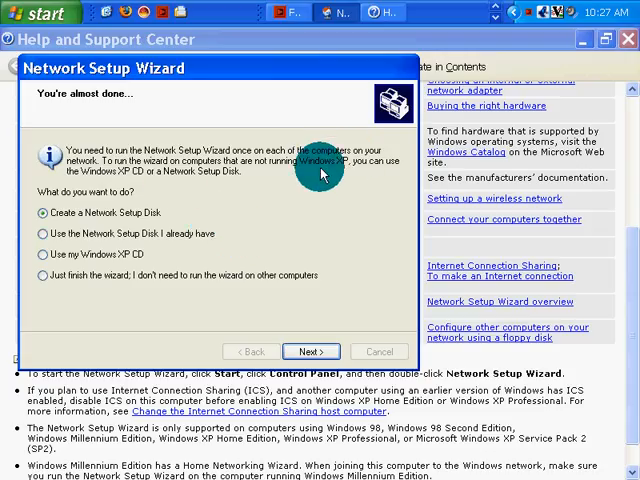
mouse_move(184, 190)
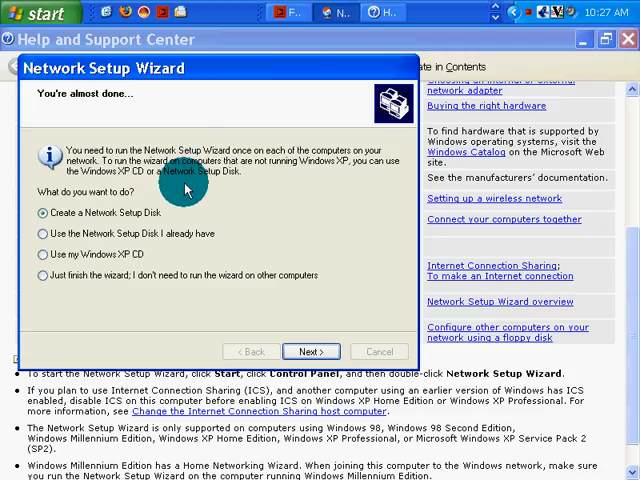
mouse_move(196, 208)
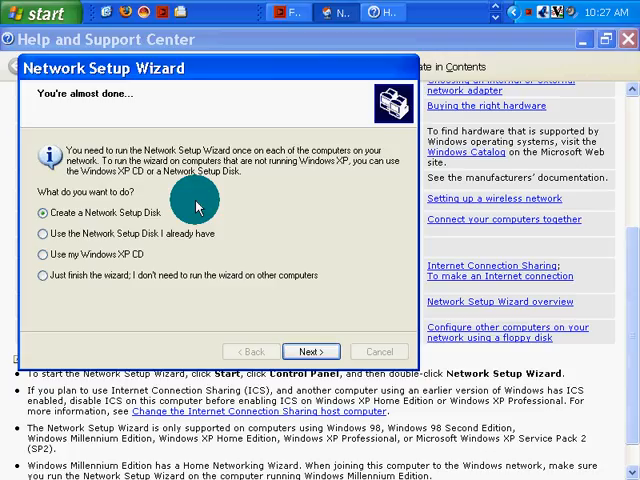
mouse_move(132, 240)
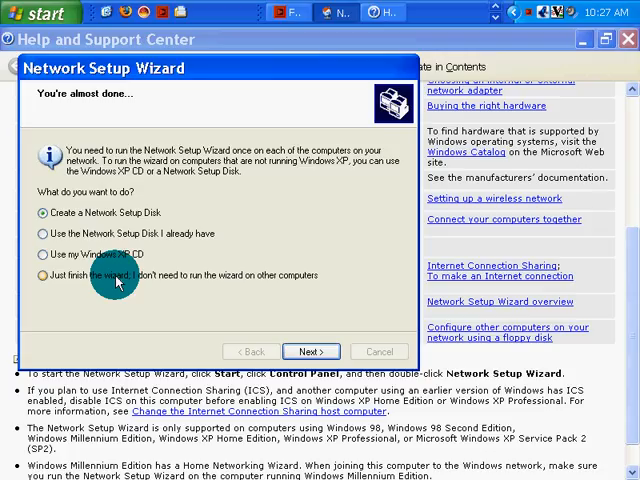
click(44, 276)
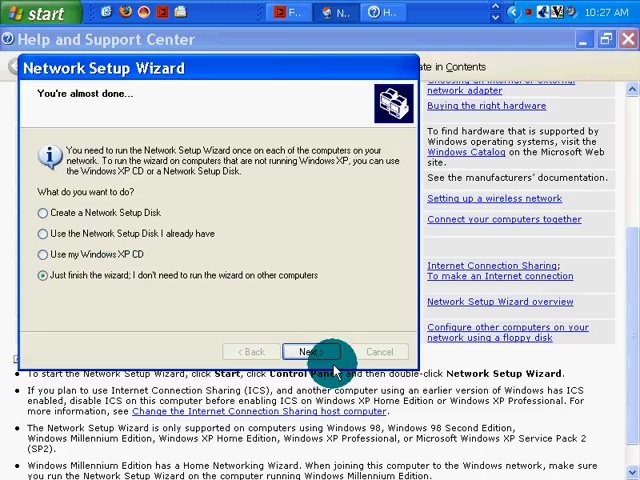
click(312, 352)
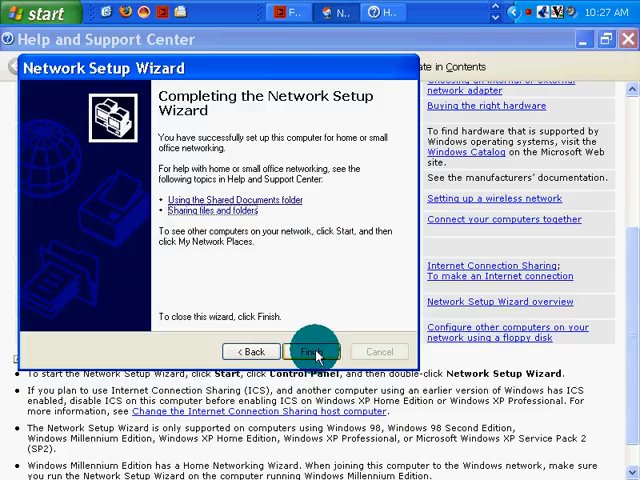
Finish the wizard and decline the restart prompt, leaving the Help checklist visible.
click(312, 352)
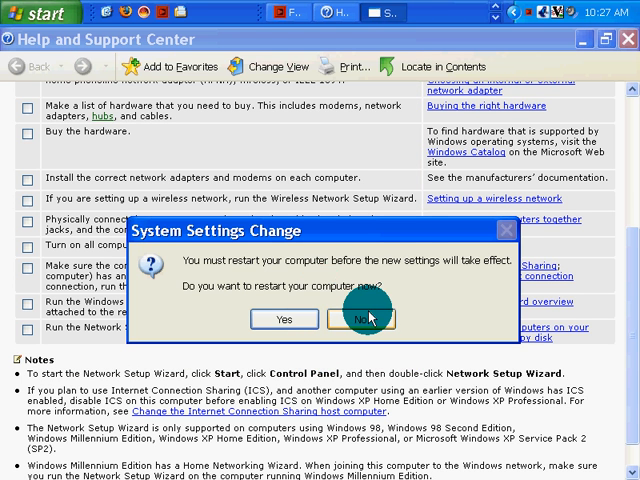
click(364, 318)
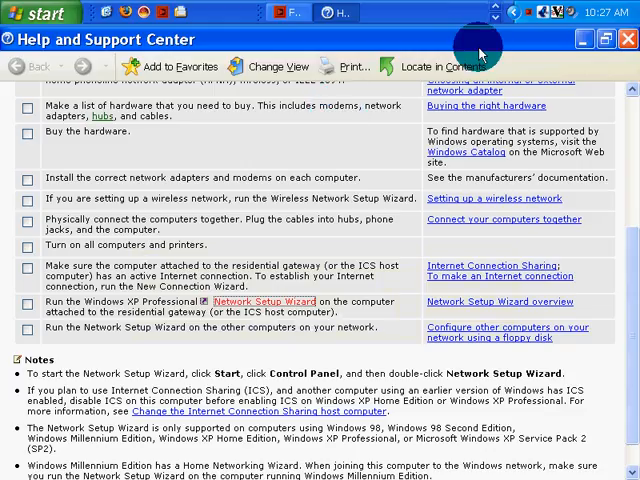
click(530, 18)
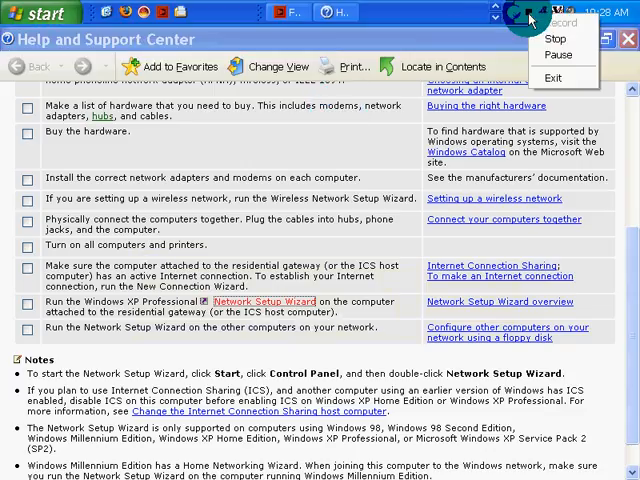